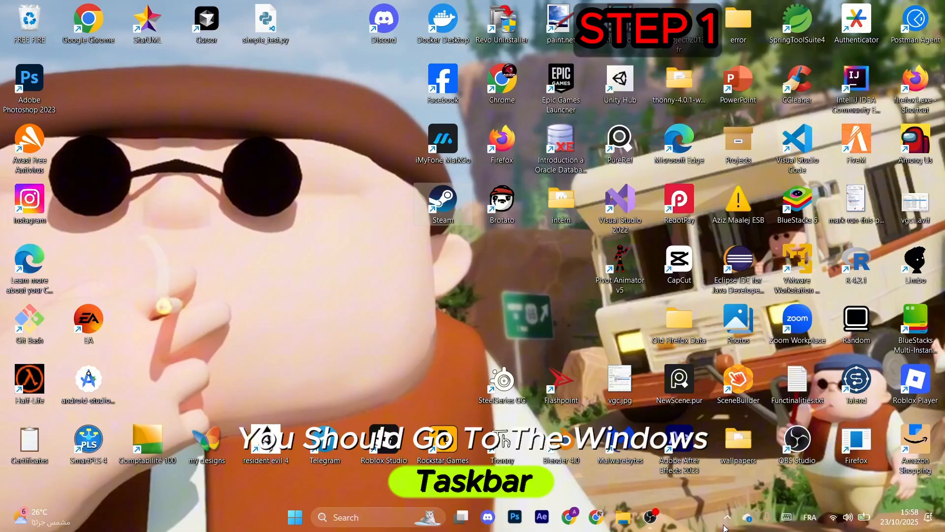
Step: Exit Steam completely from the system tray's hidden icons
click(728, 517)
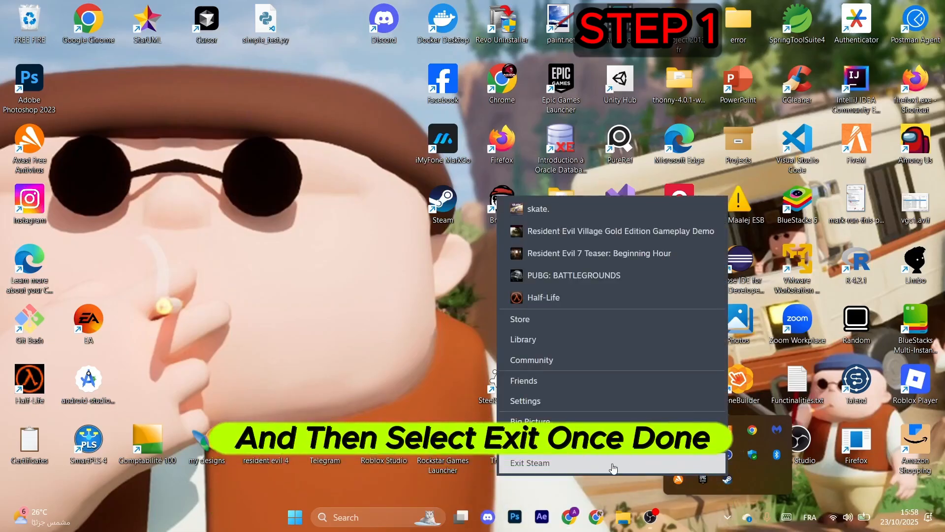
click(530, 463)
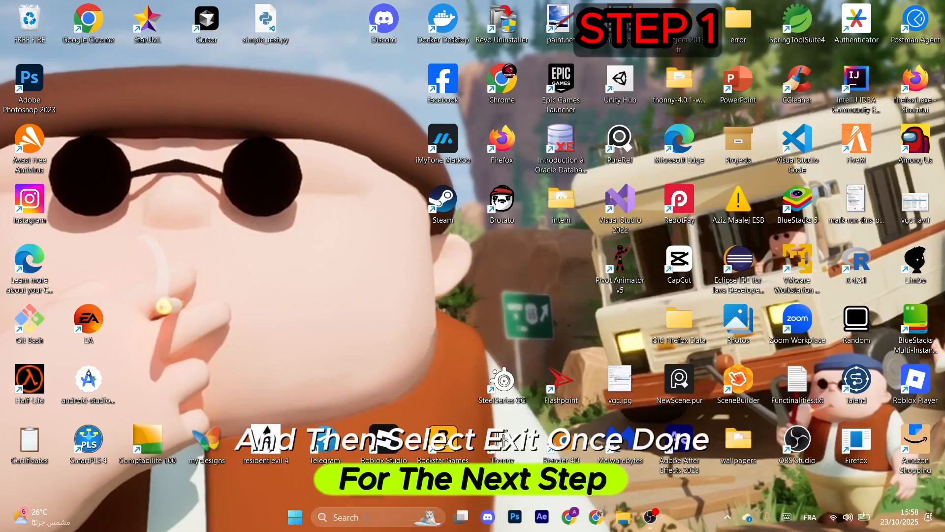
Step: Launch Device Manager and expand the Display adapters category
click(295, 517)
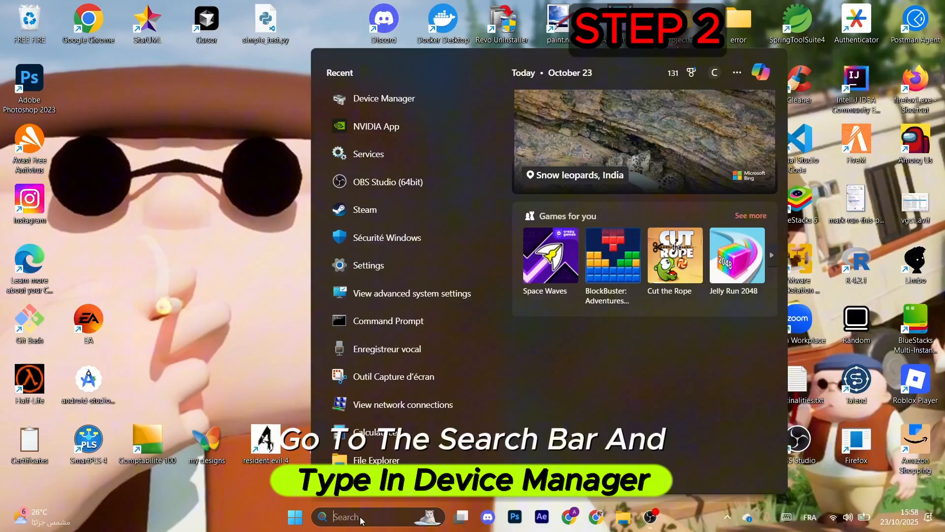
click(383, 98)
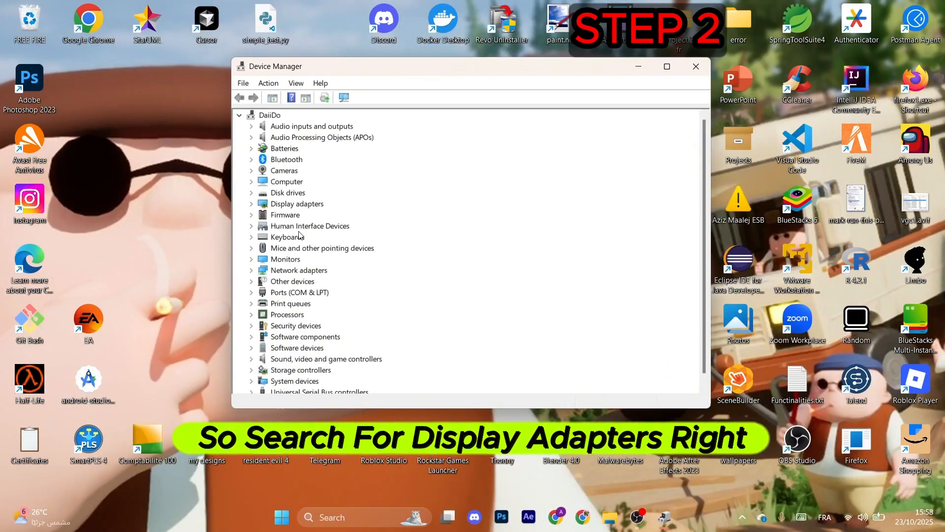
click(296, 203)
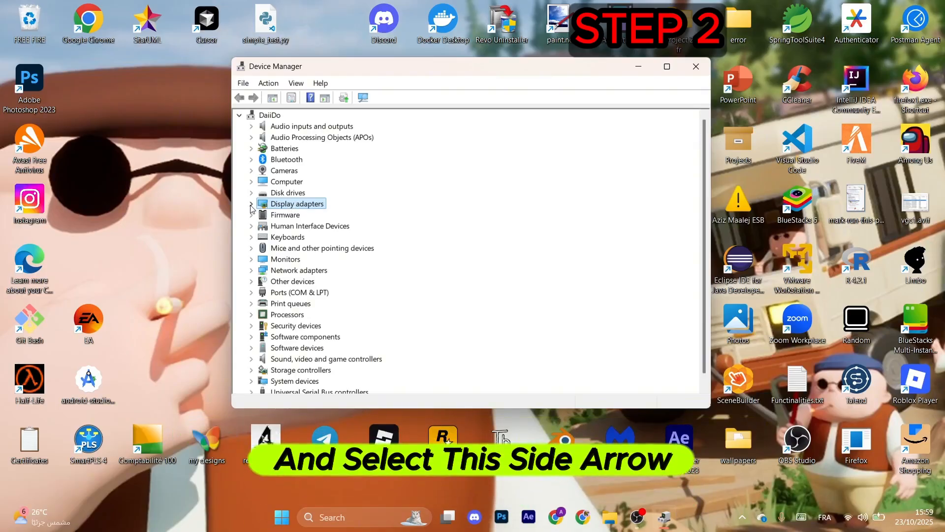
click(251, 203)
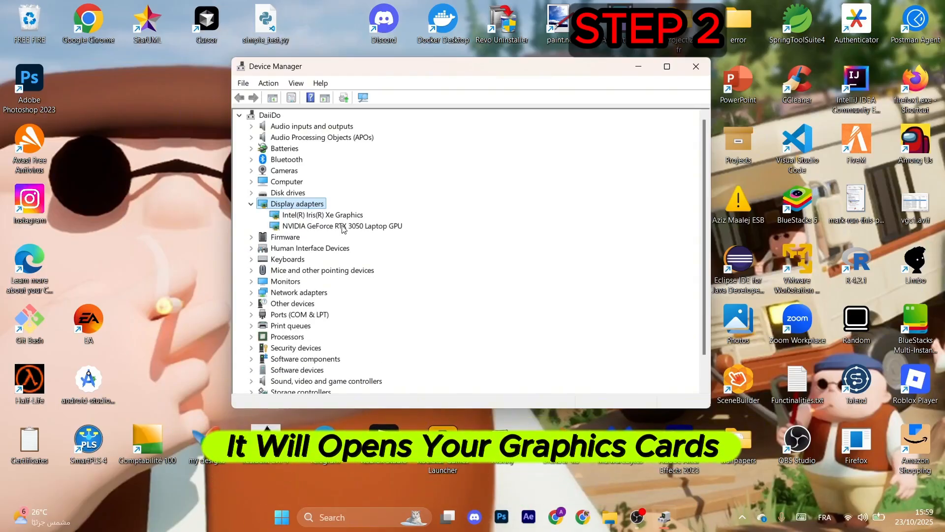
Step: Update the NVIDIA GeForce RTX 3050 Laptop GPU driver, searching automatically for drivers
click(322, 215)
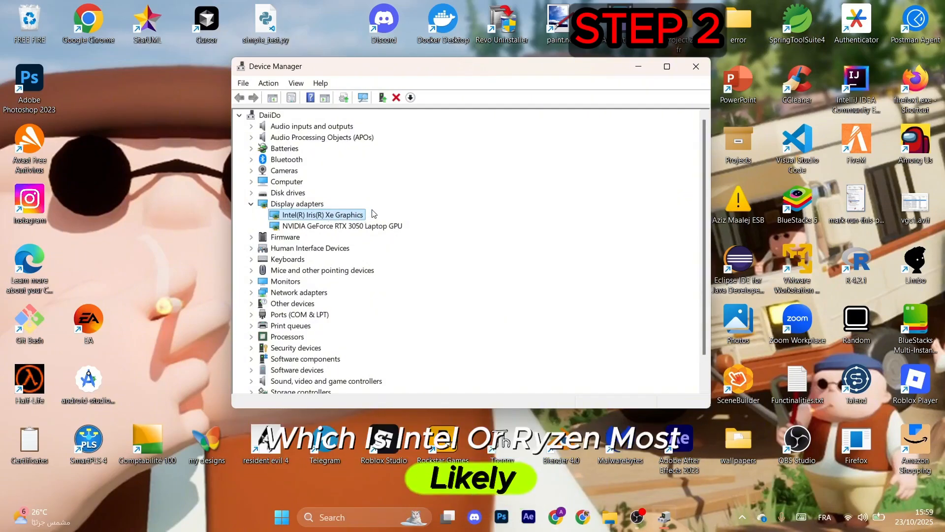
click(343, 226)
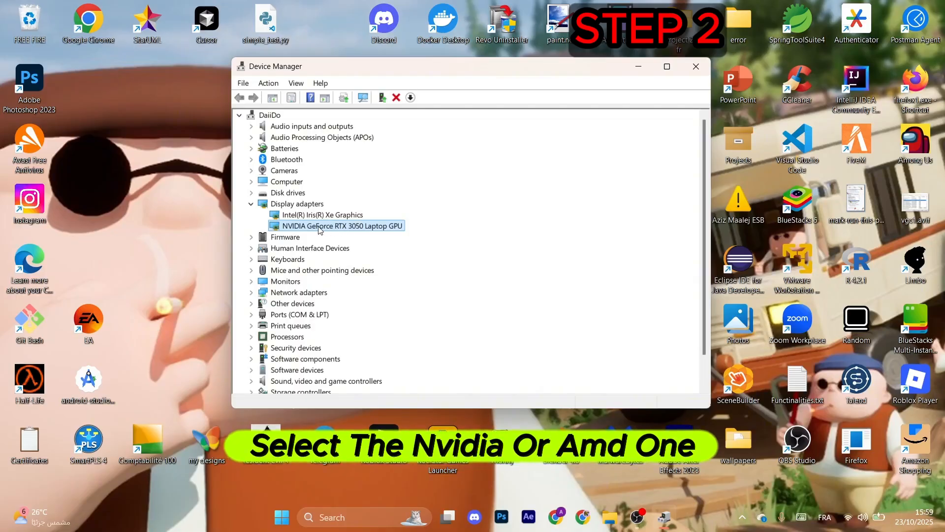
right_click(341, 225)
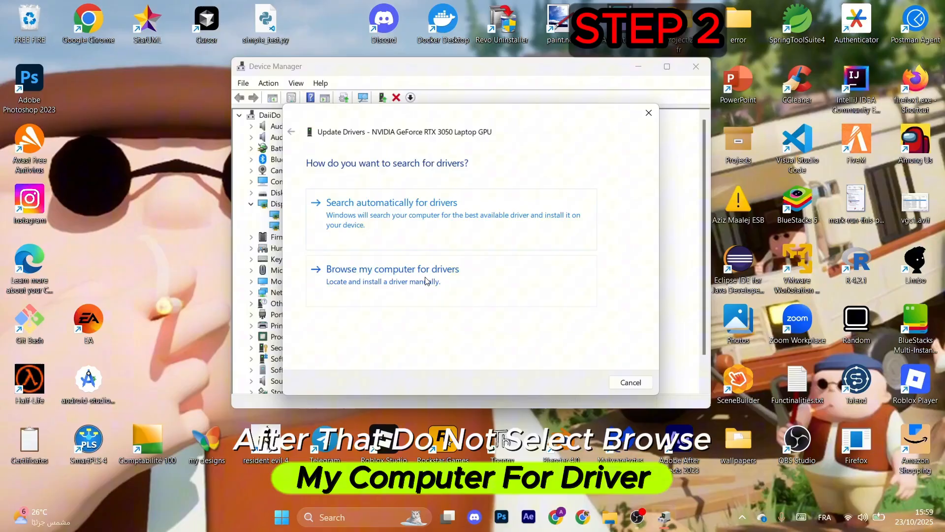
click(391, 202)
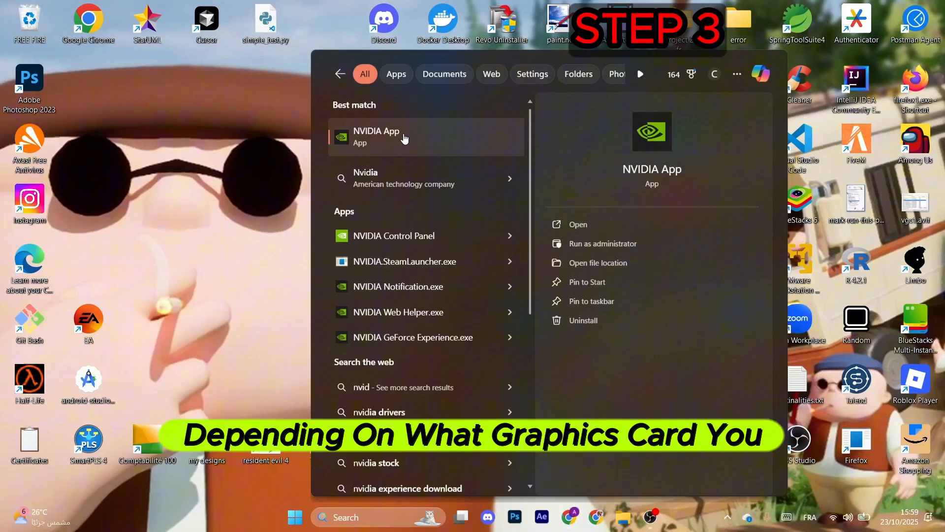
Step: Install the new Game Ready driver from NVIDIA App's Drivers page with custom installation
click(375, 136)
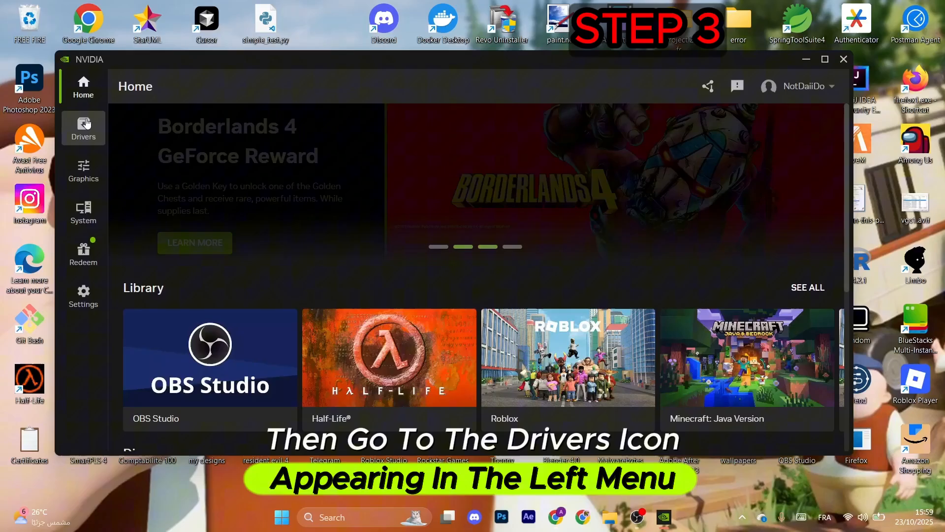
click(83, 128)
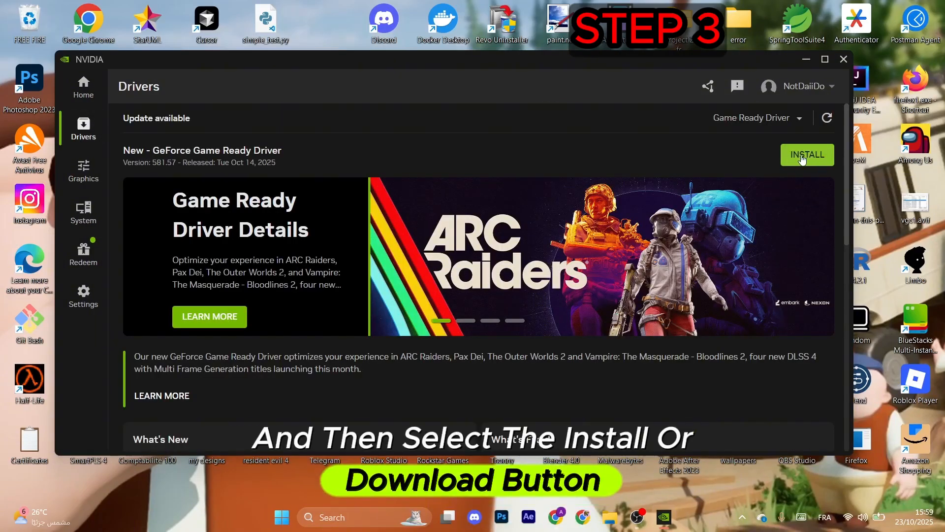
click(806, 154)
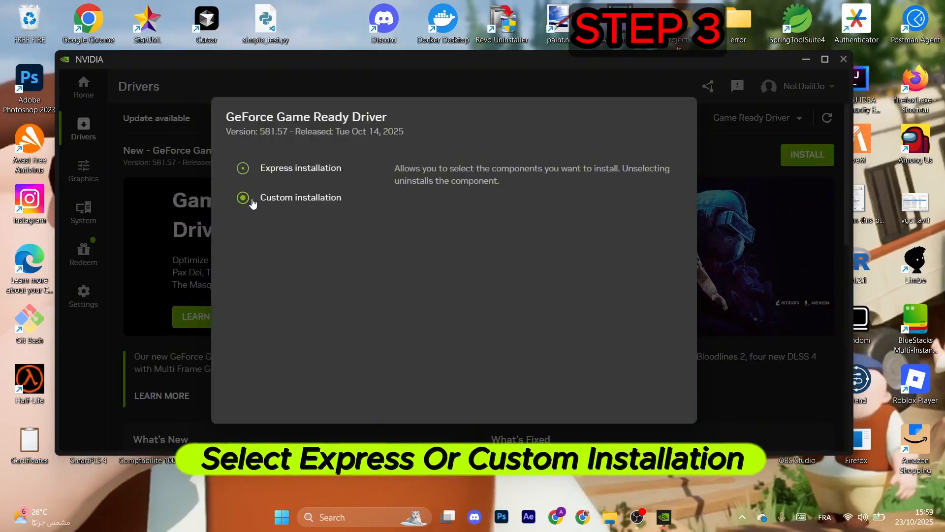
click(242, 167)
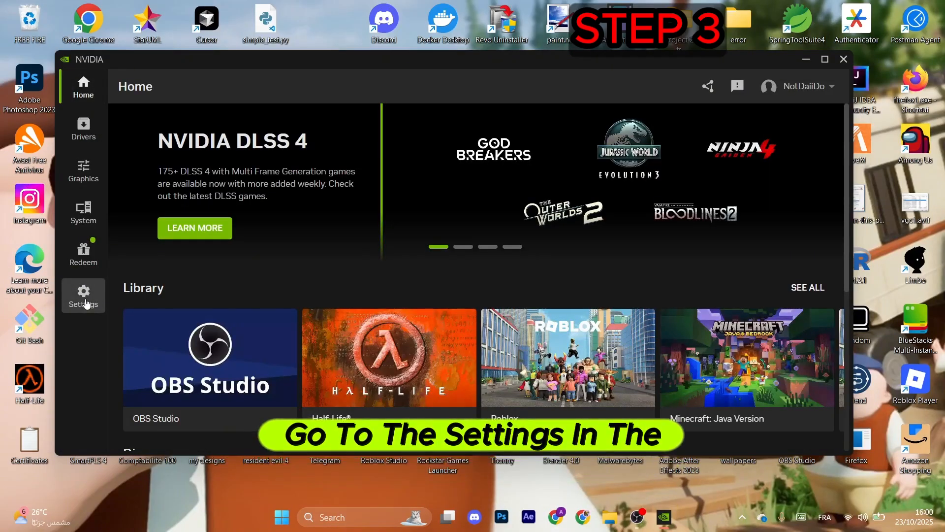
Step: Turn off the NVIDIA overlay in NVIDIA App settings
click(83, 296)
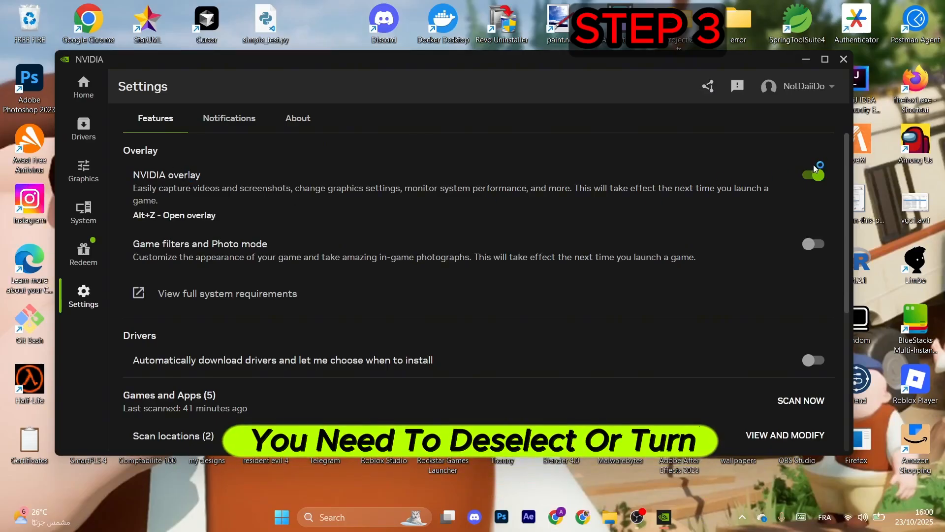
click(814, 176)
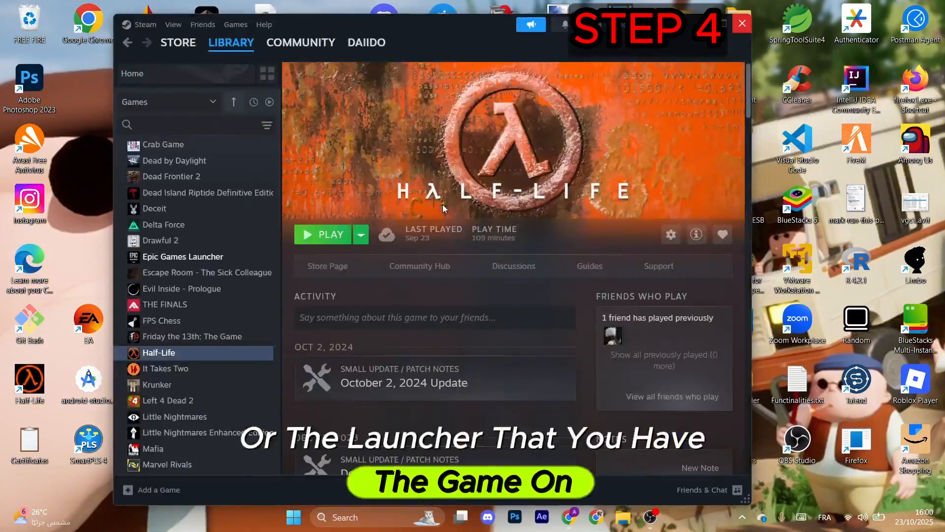
Step: Switch Steam to the game Library view
click(201, 42)
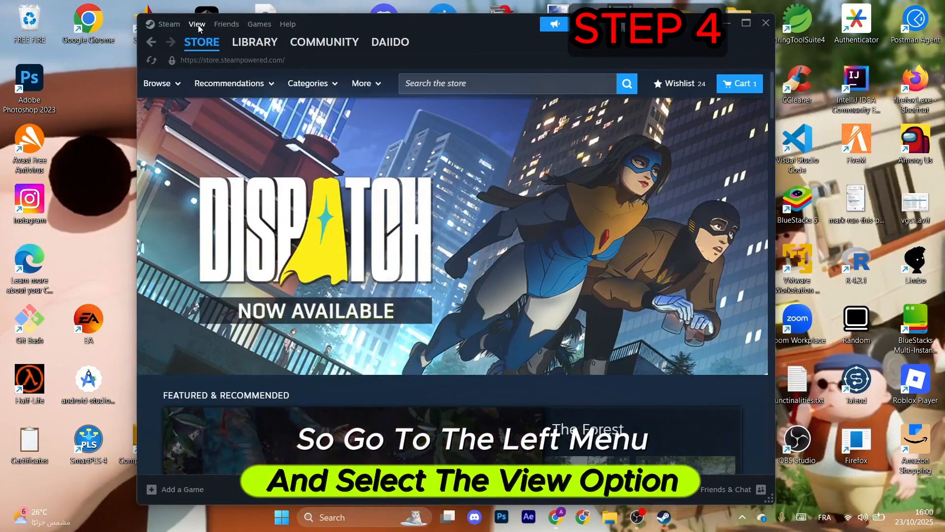
click(197, 24)
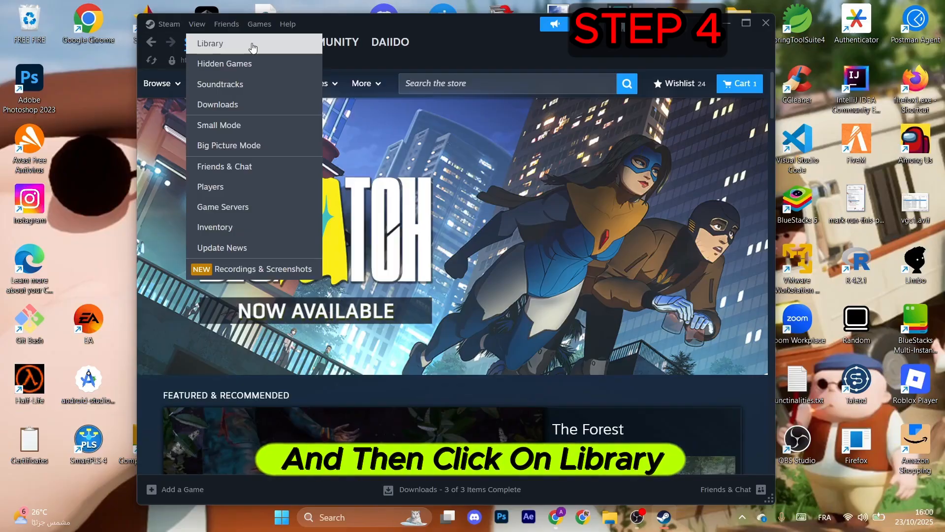
click(209, 43)
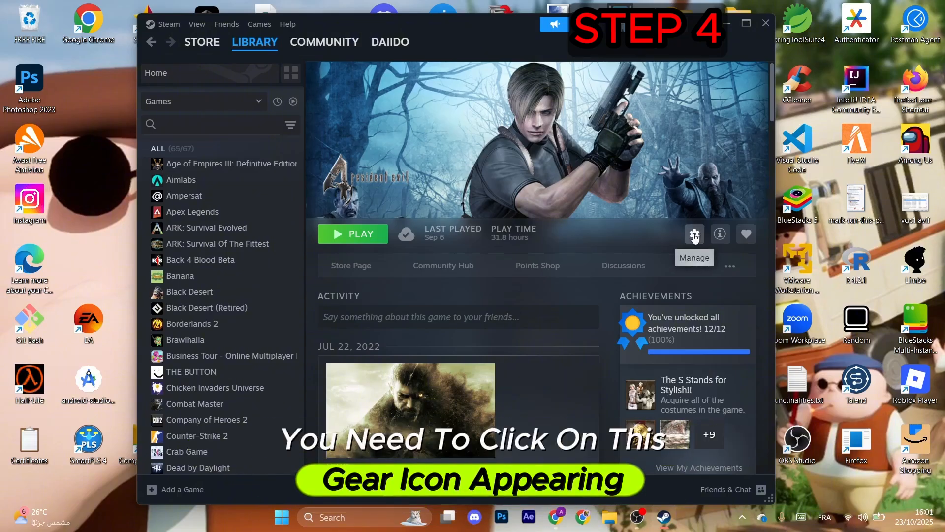
Step: Bring up the Properties window for Resident Evil 4 (2005)
click(694, 234)
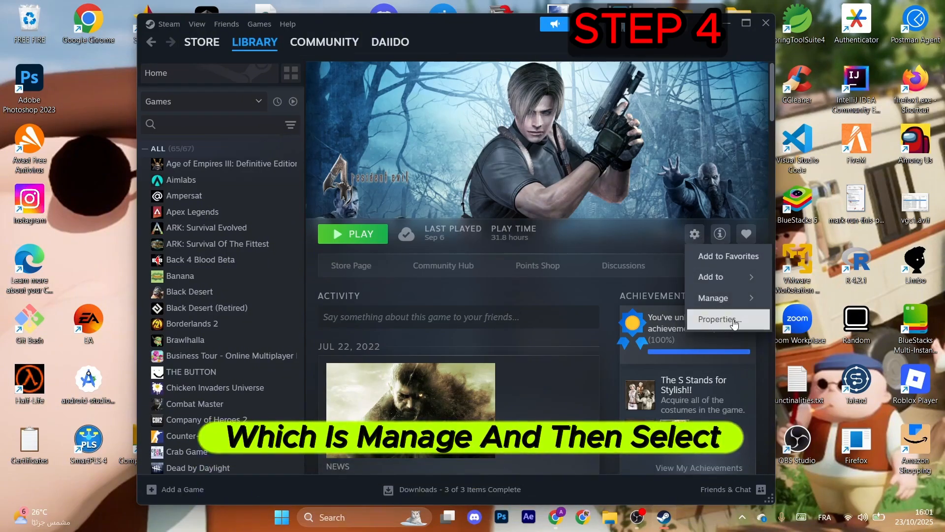
click(718, 319)
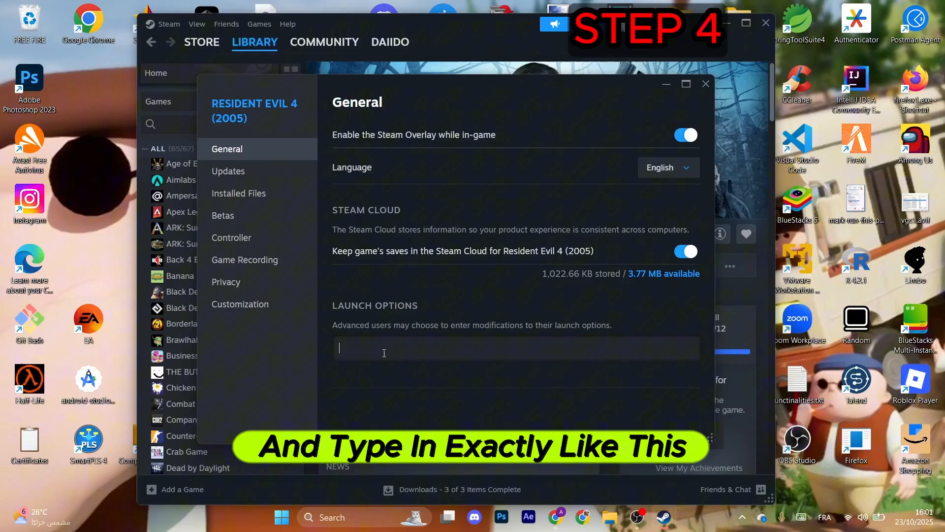
Step: Set -dx11 as the launch option and verify integrity of the game files
text(-dx1)
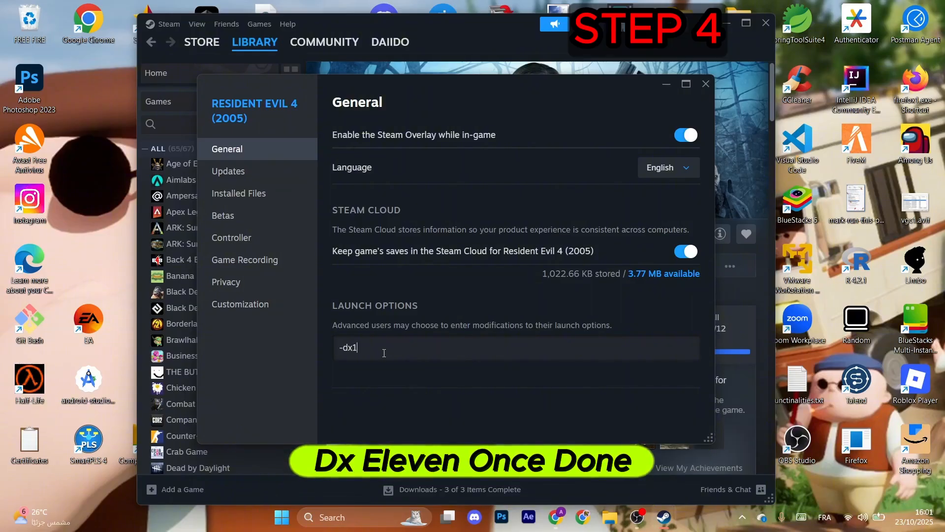
click(238, 193)
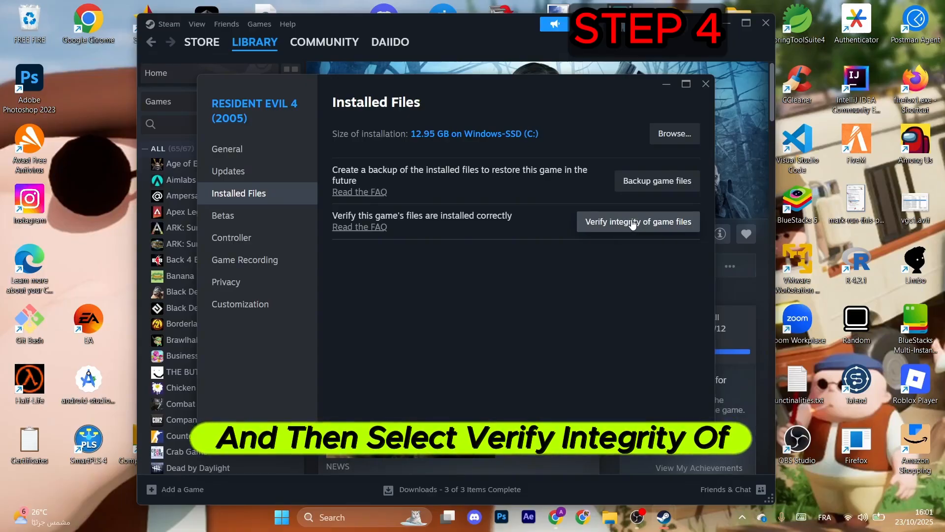
click(637, 221)
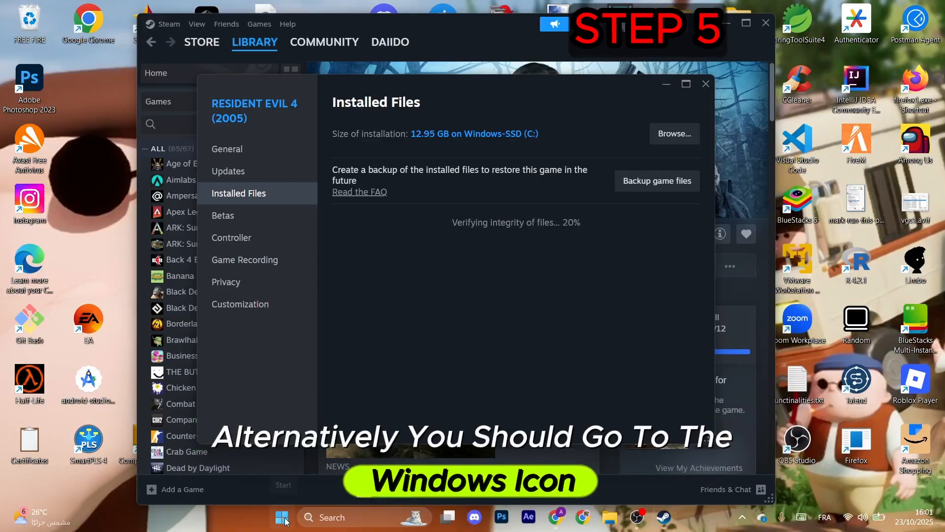
Step: Check Windows Update in Settings and view the installed update history
click(282, 517)
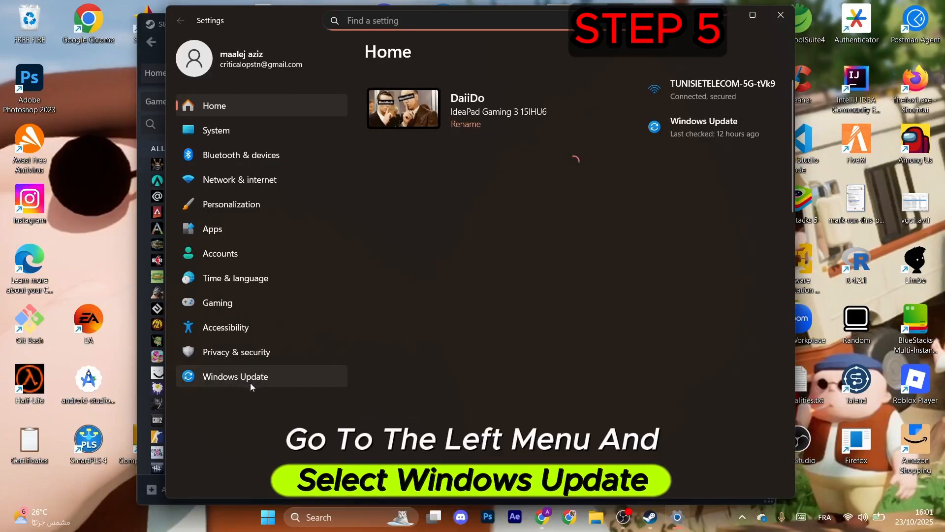
click(236, 376)
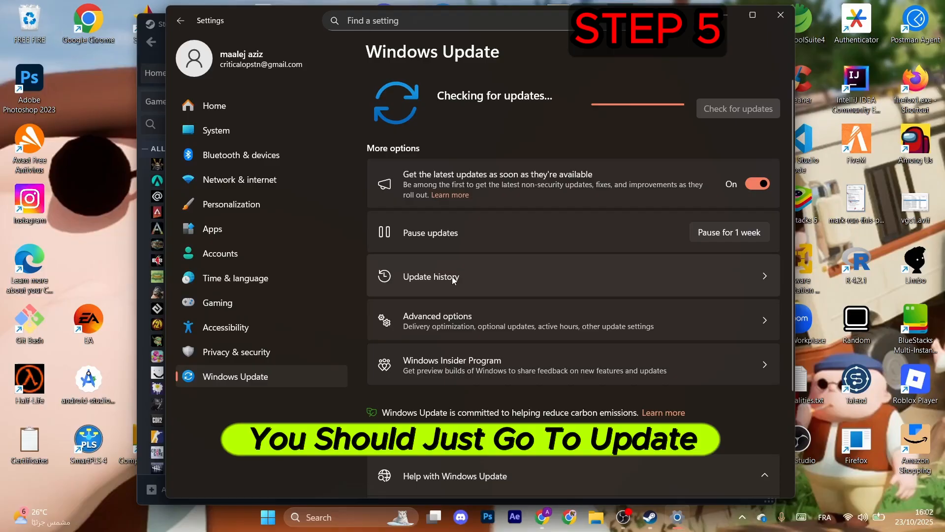
click(430, 276)
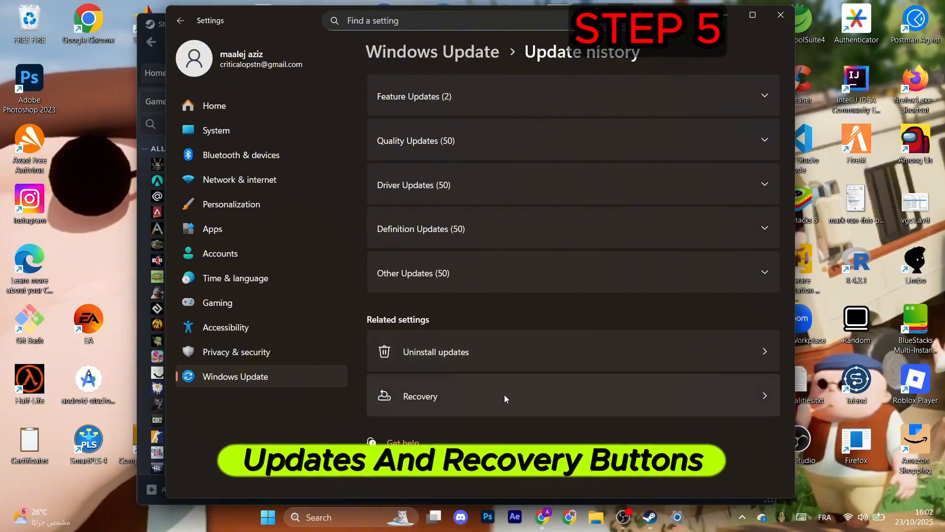
Step: Review the Recovery page's Reinstall now option, then close Settings
click(435, 352)
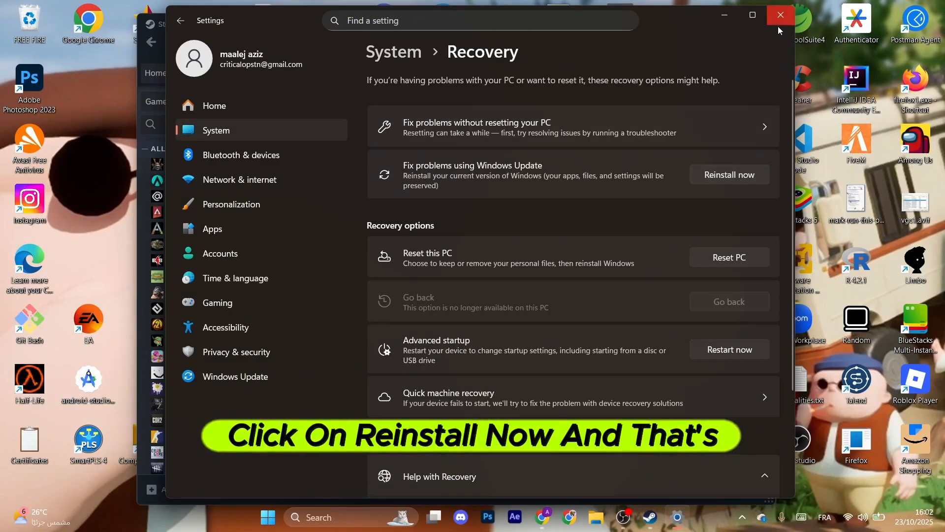
click(780, 15)
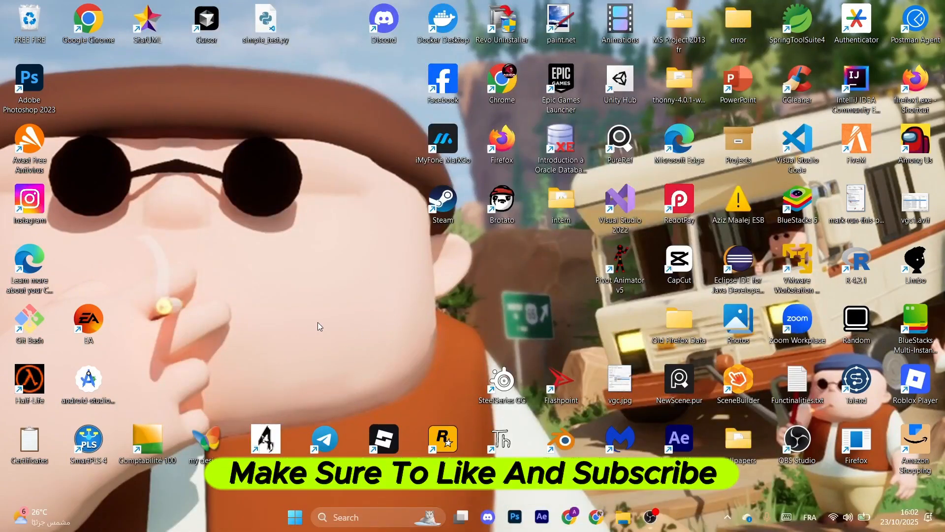